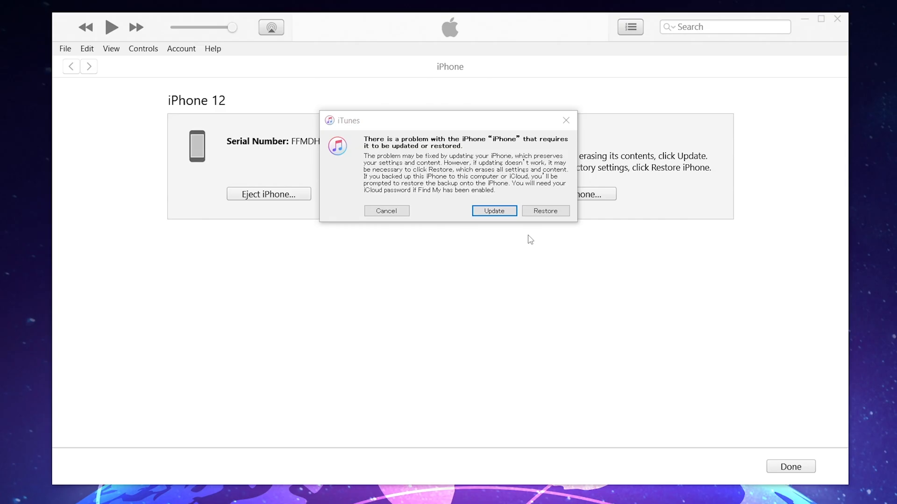
Step: Cancel the iTunes alert saying the iPhone 12 must be updated or restored
click(387, 211)
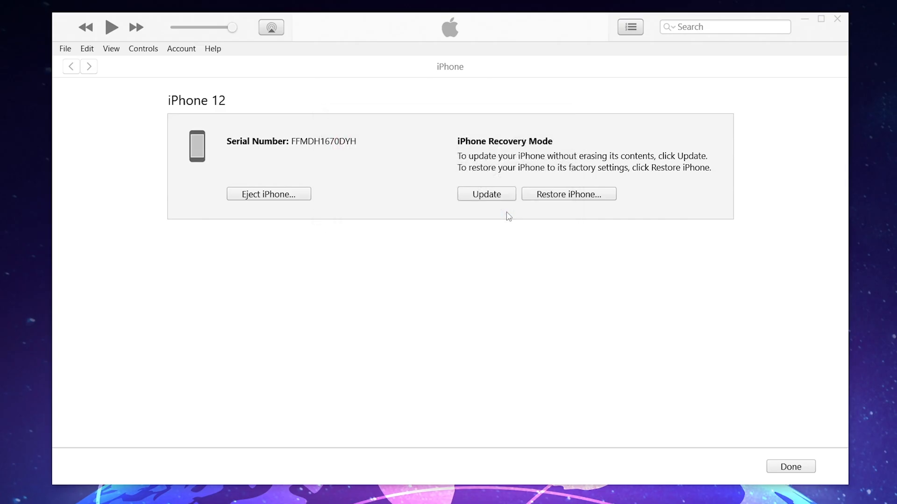
click(486, 194)
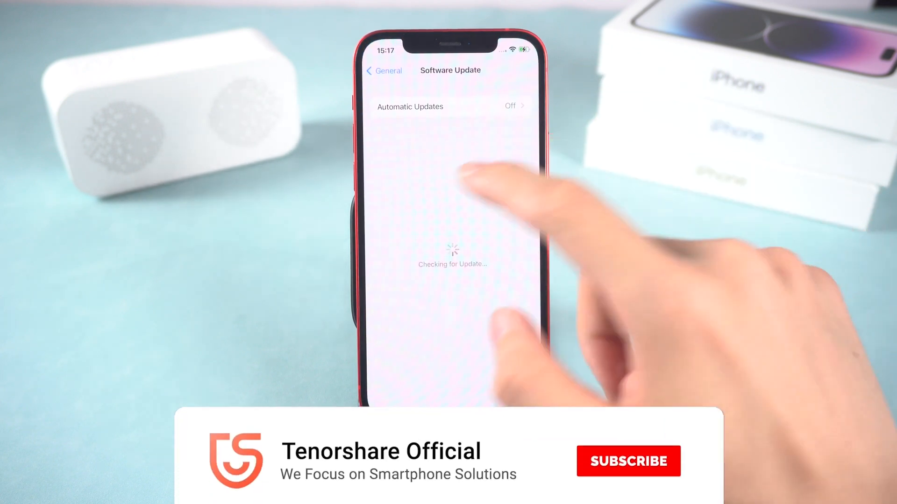
Step: Leave the Software Update screen for the home screen and reopen the Settings app
click(381, 70)
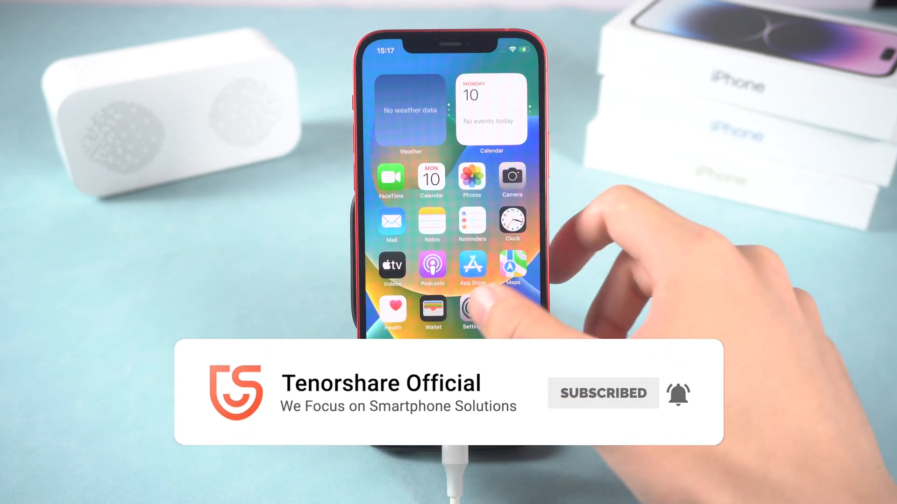
click(472, 308)
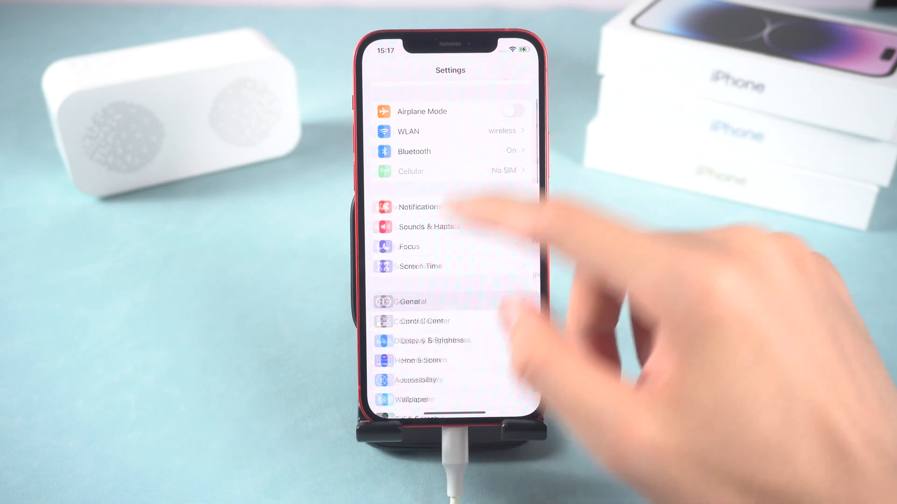